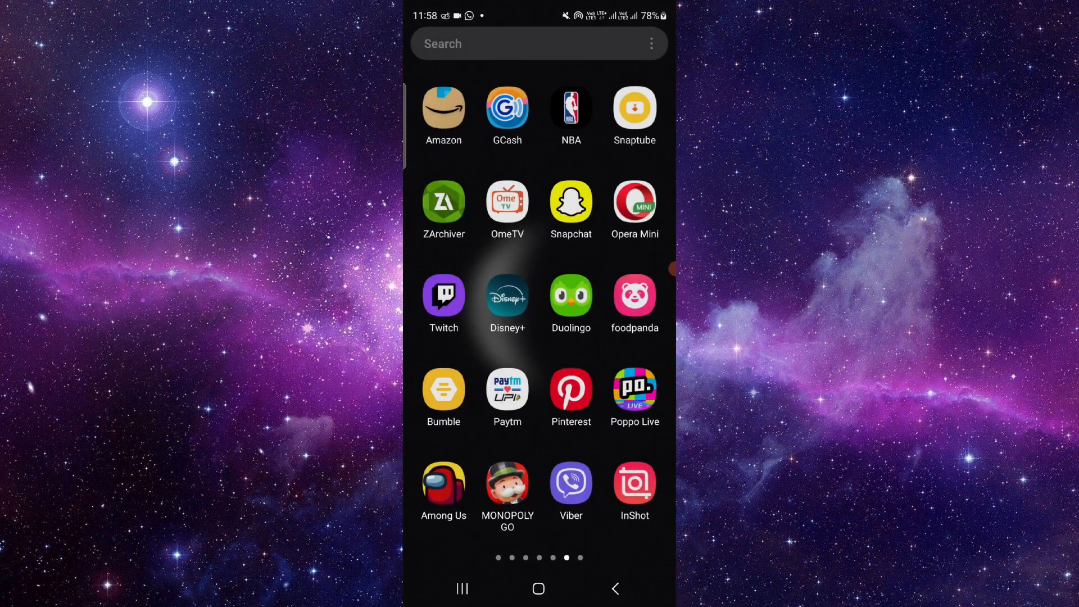
- Find X via search and view its Storage page: 134 MB app, data and cache 0 B
{"action": "type", "text": "x"}
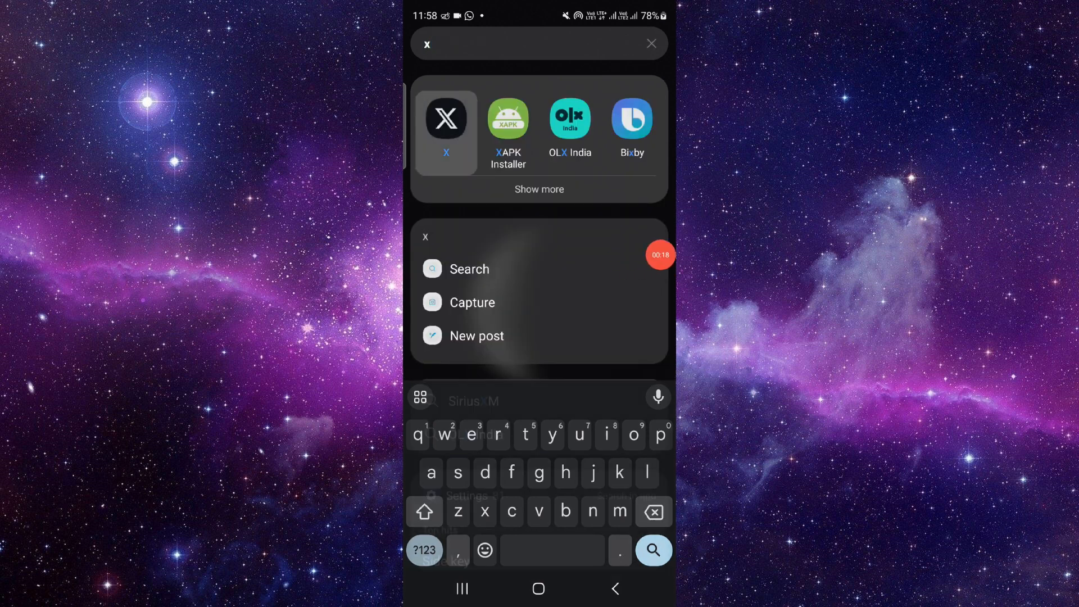
{"action": "left_click", "coordinate": [445, 118]}
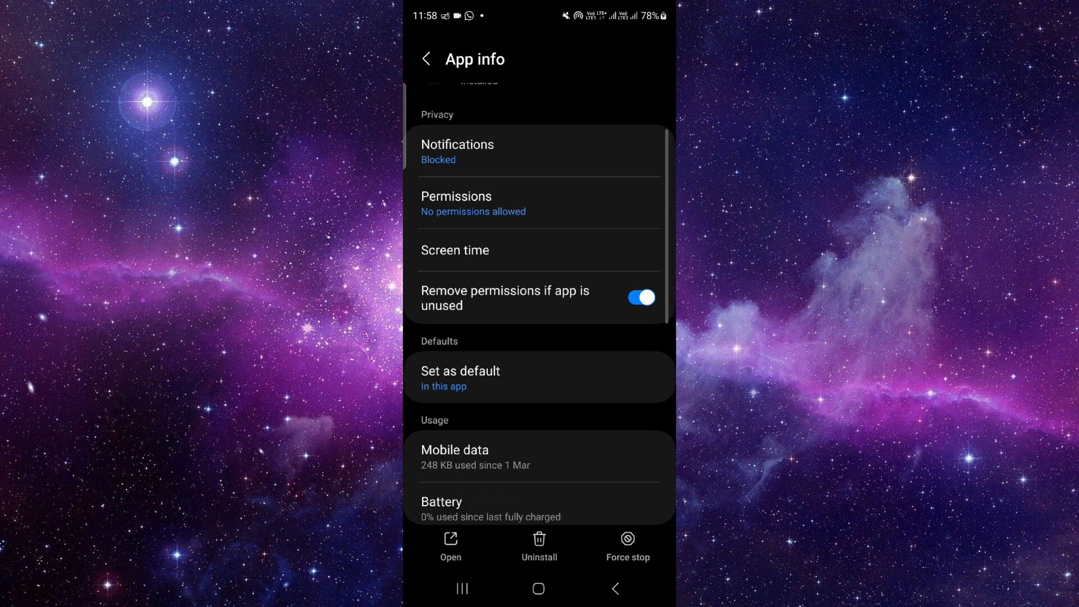
{"action": "scroll", "scroll_direction": "down", "scroll_amount": 3}
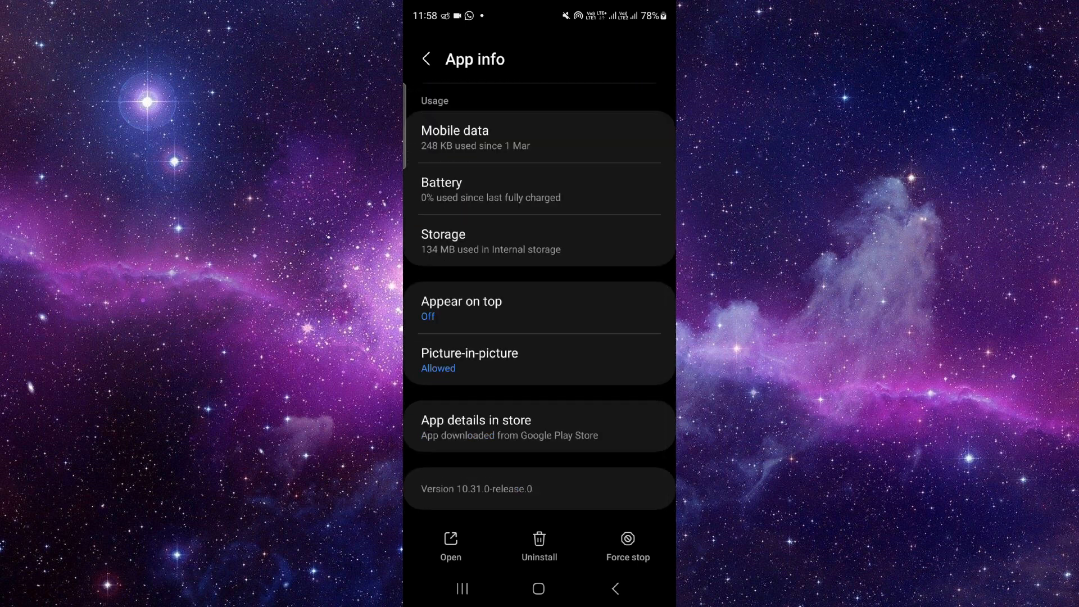
{"action": "left_click", "coordinate": [540, 241]}
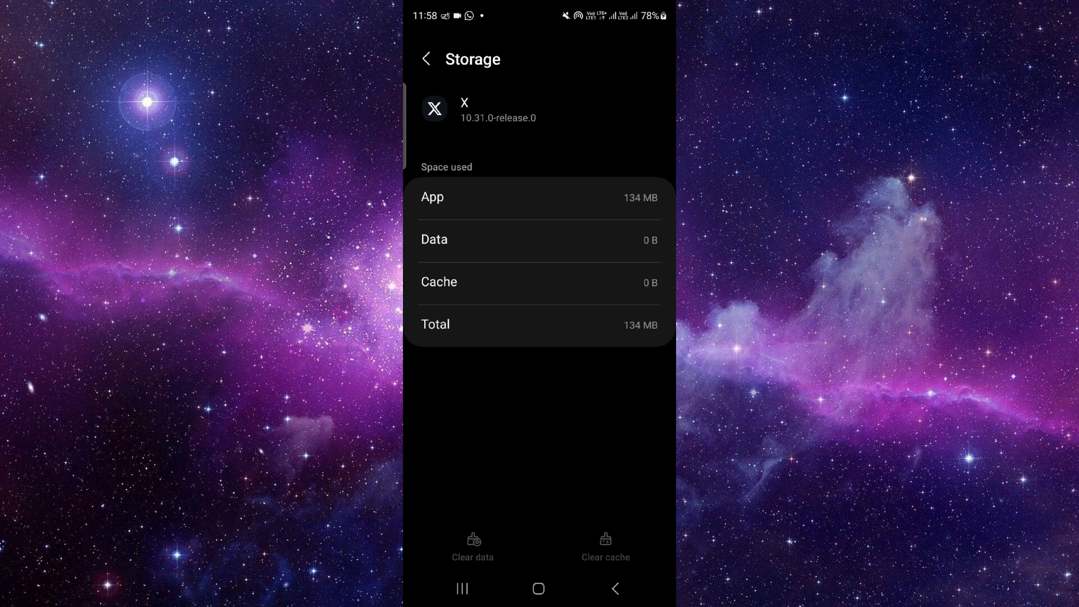
{"action": "left_click", "coordinate": [539, 588]}
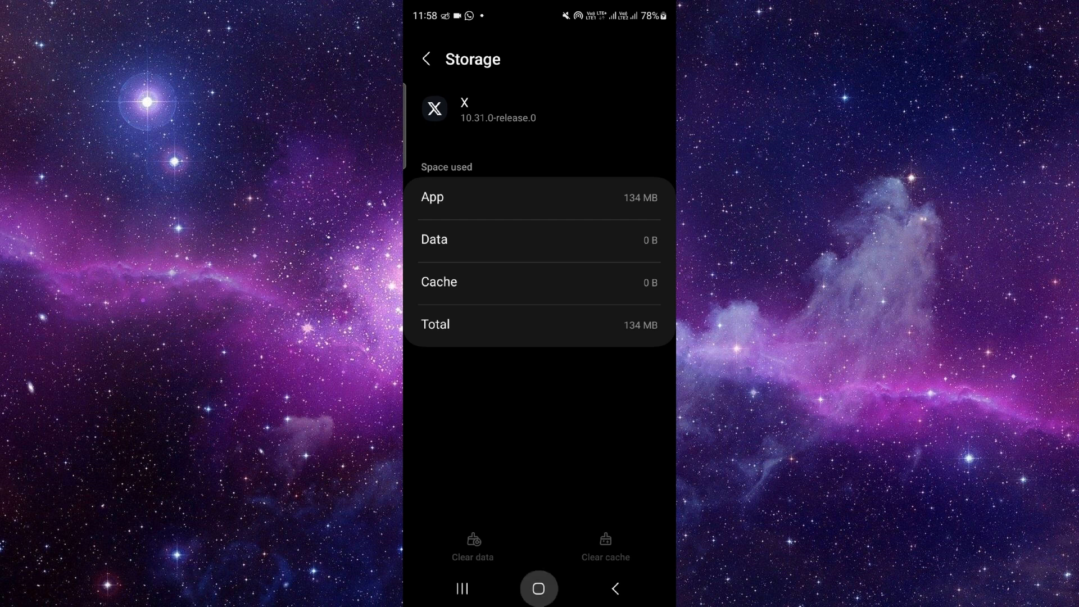